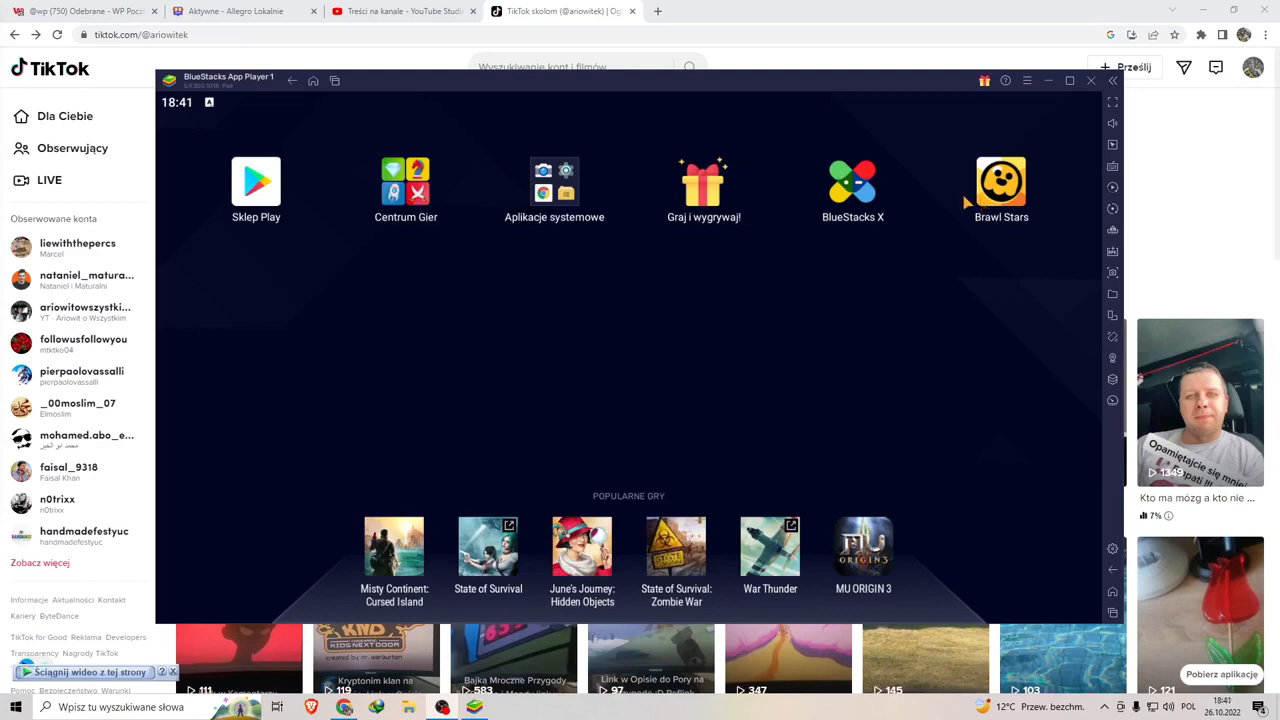
# - Switch to the YouTube Studio tab and view the channel's Komentarze page
pyautogui.click(400, 11)
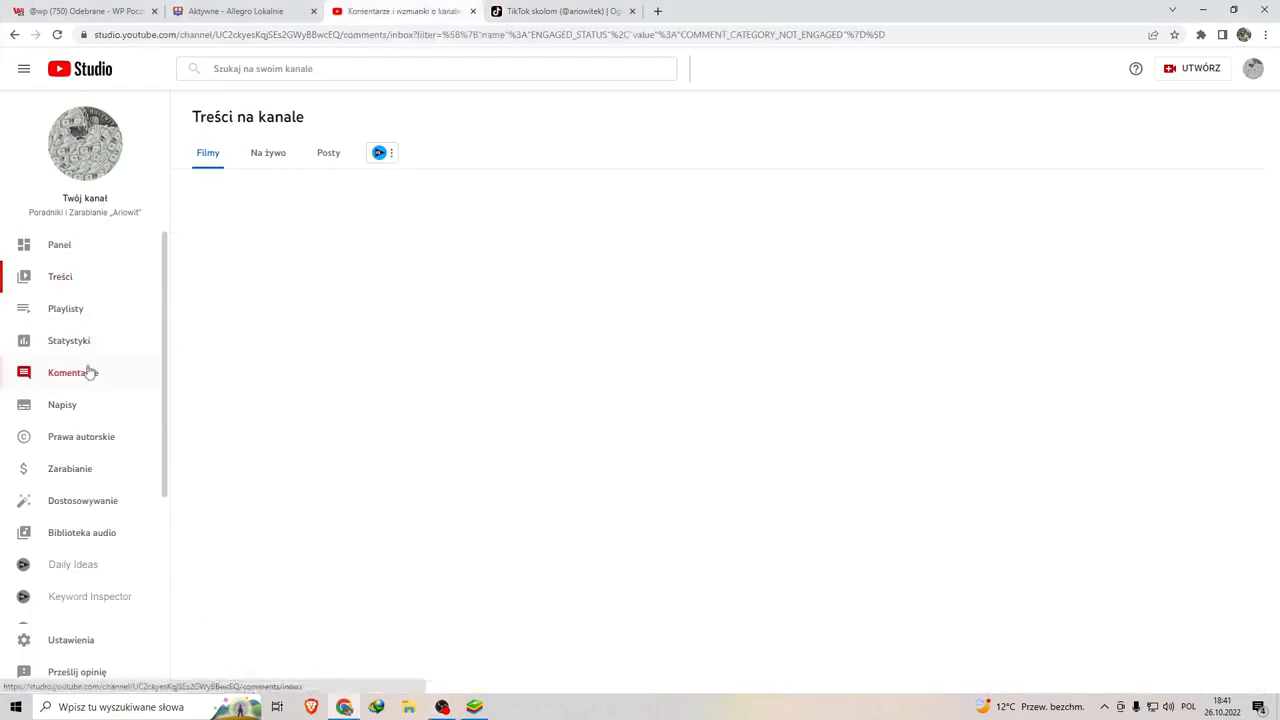
pyautogui.click(72, 372)
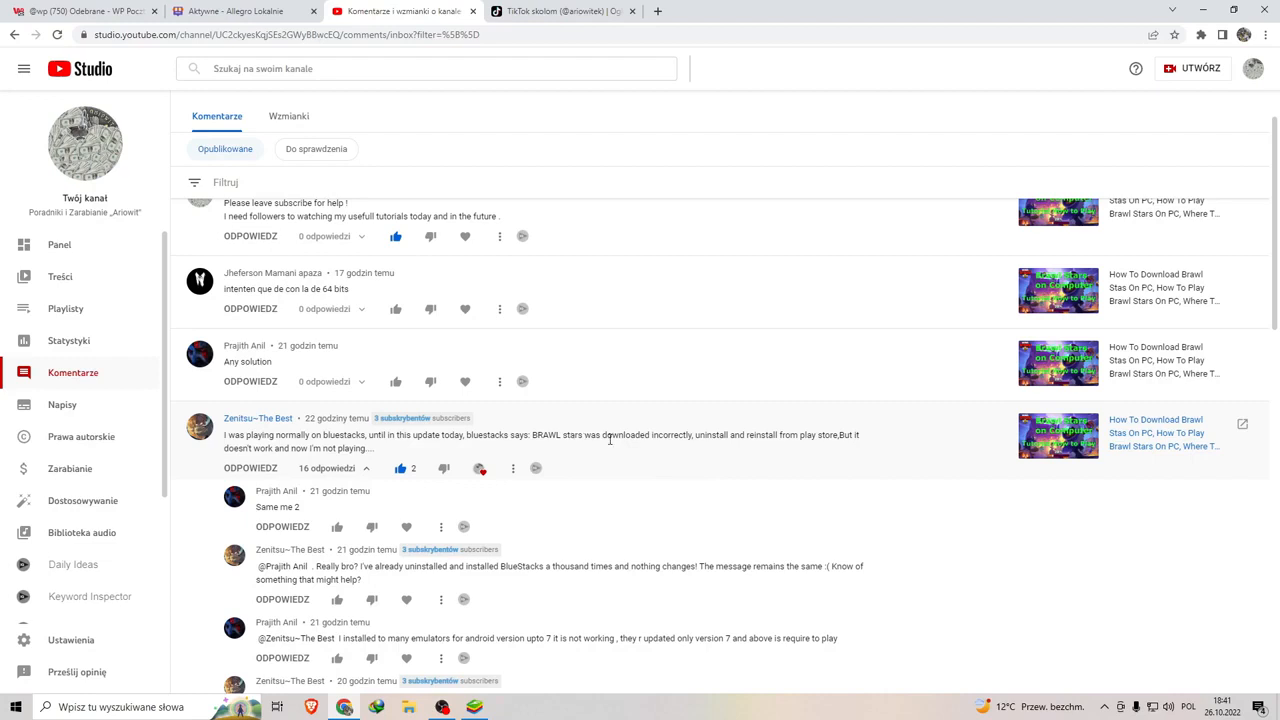
pyautogui.moveTo(685, 440)
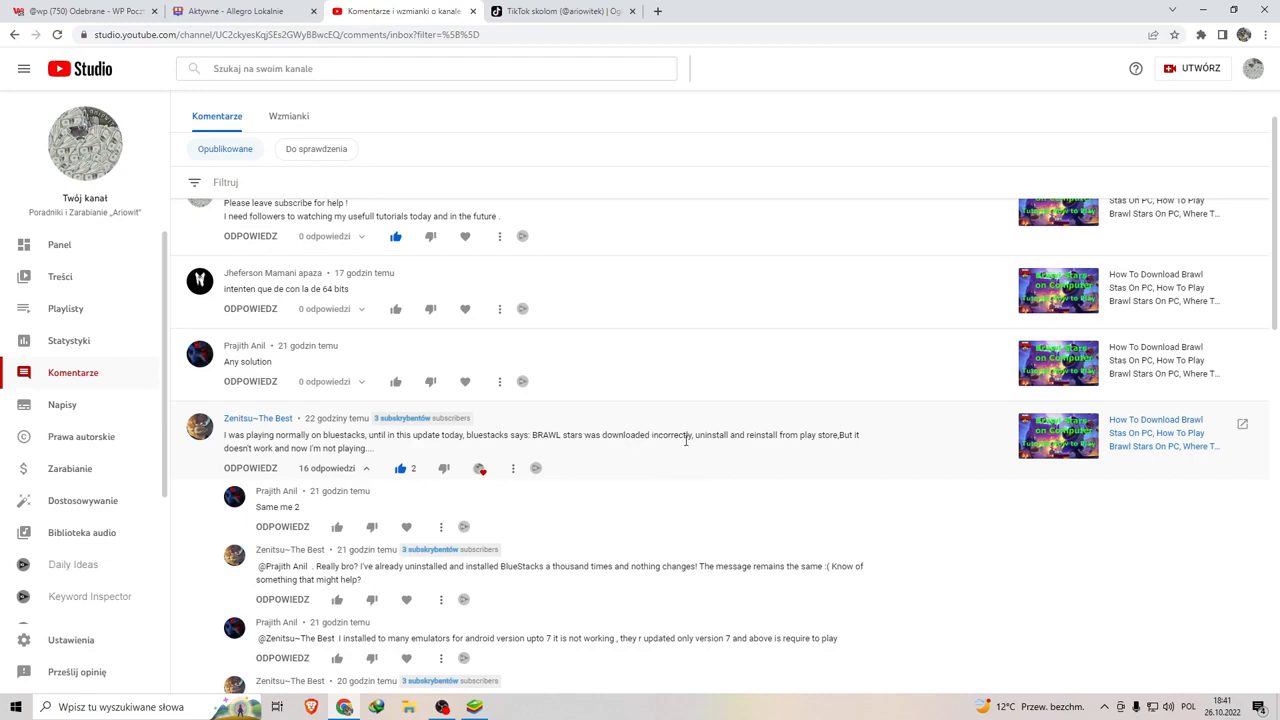
pyautogui.moveTo(838, 448)
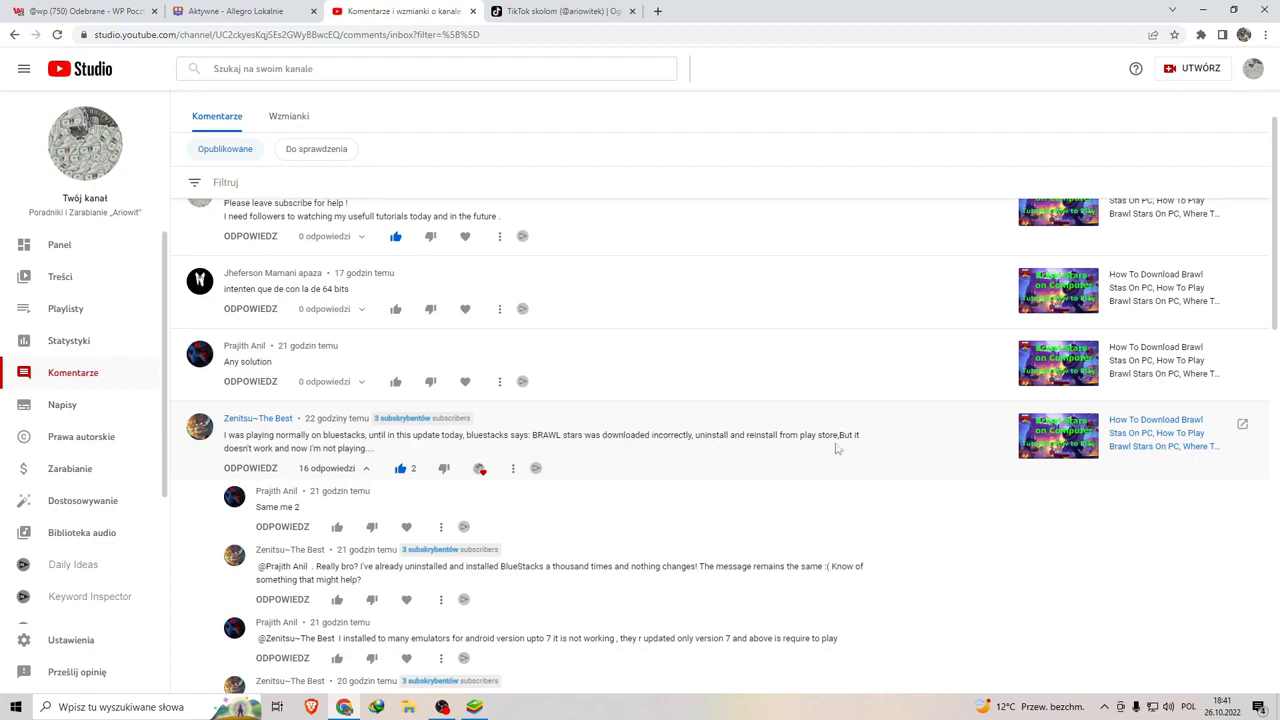
pyautogui.moveTo(485, 625)
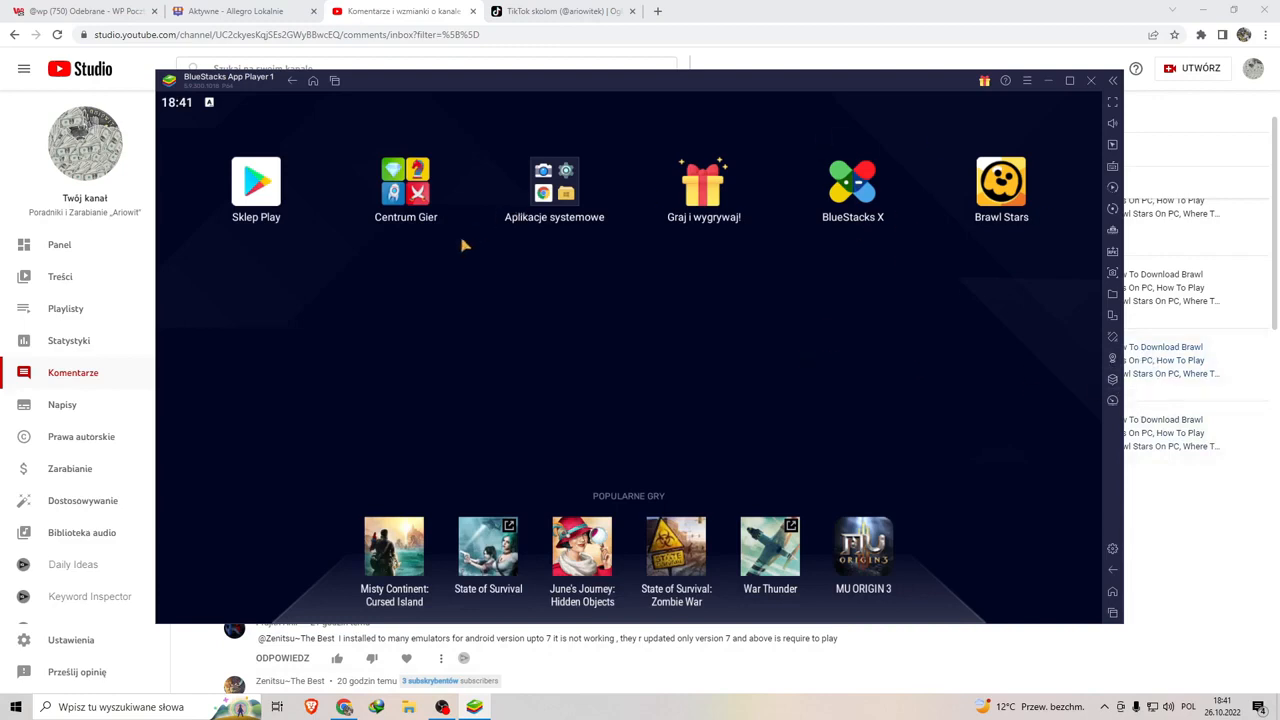
pyautogui.moveTo(1112, 380)
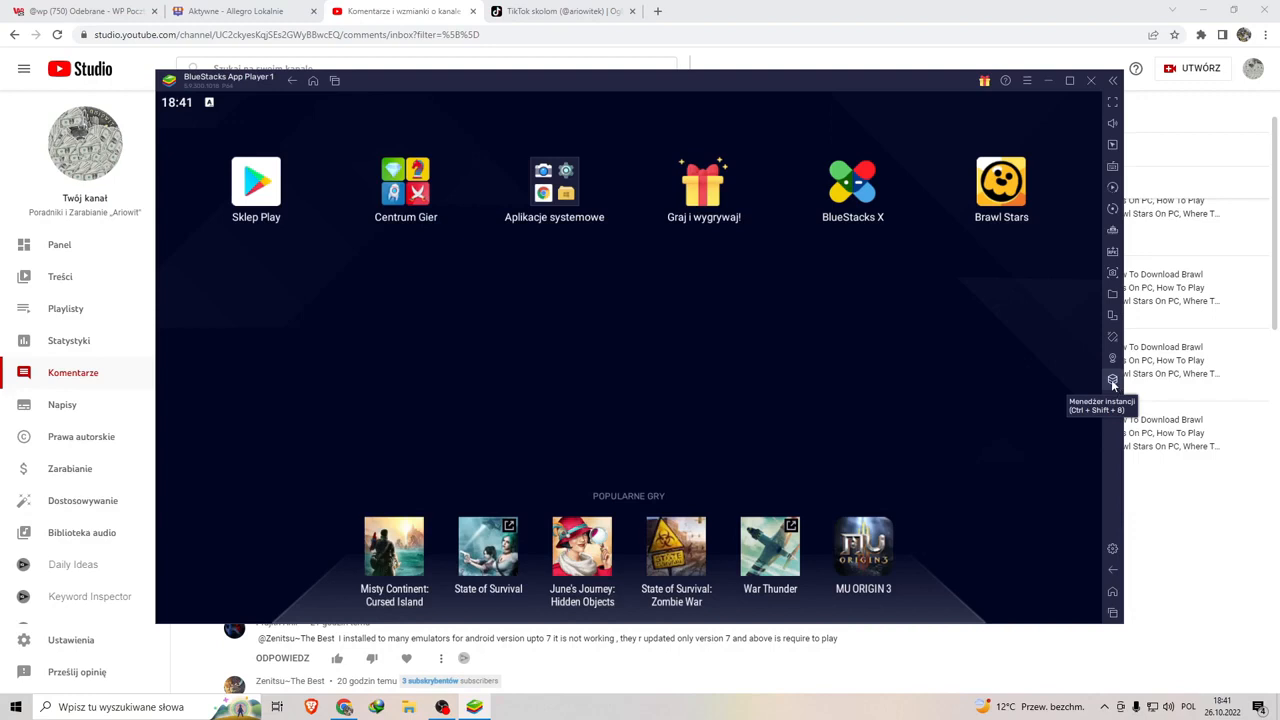
# - Open the BlueStacks Instance Manager showing the Pie 64-bit App Player 1 instance
pyautogui.click(1112, 381)
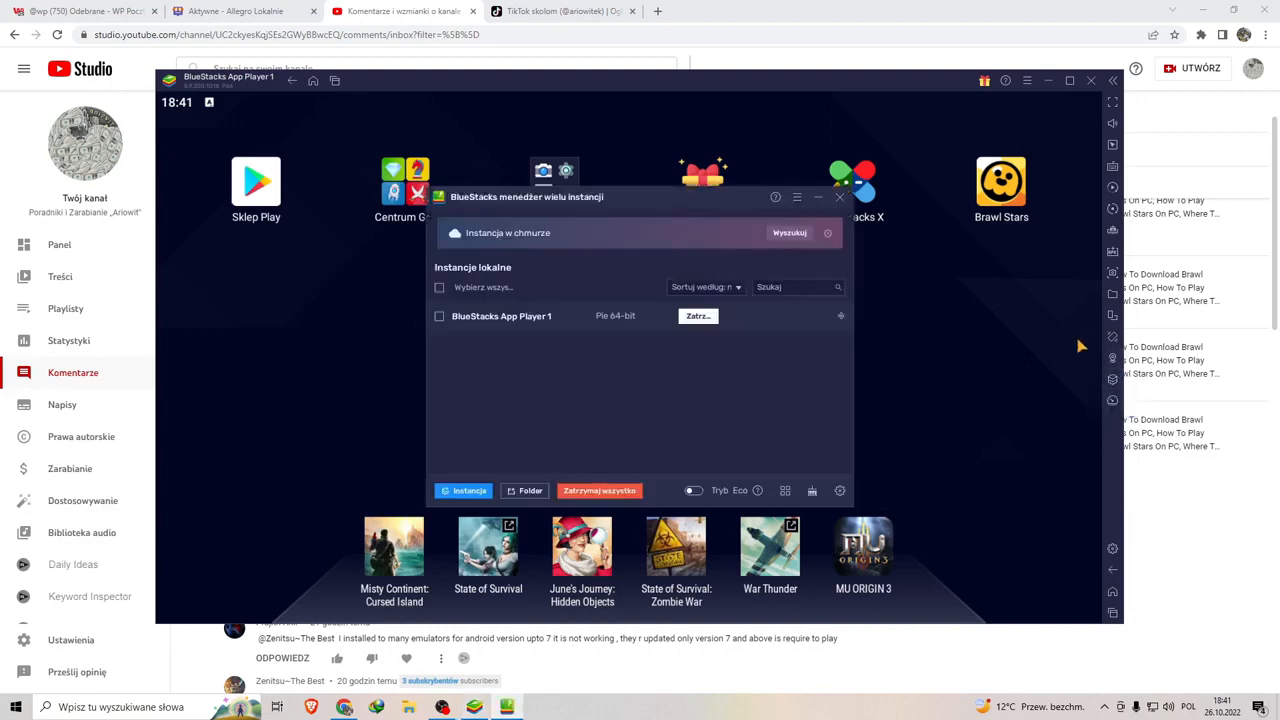
pyautogui.moveTo(590, 310)
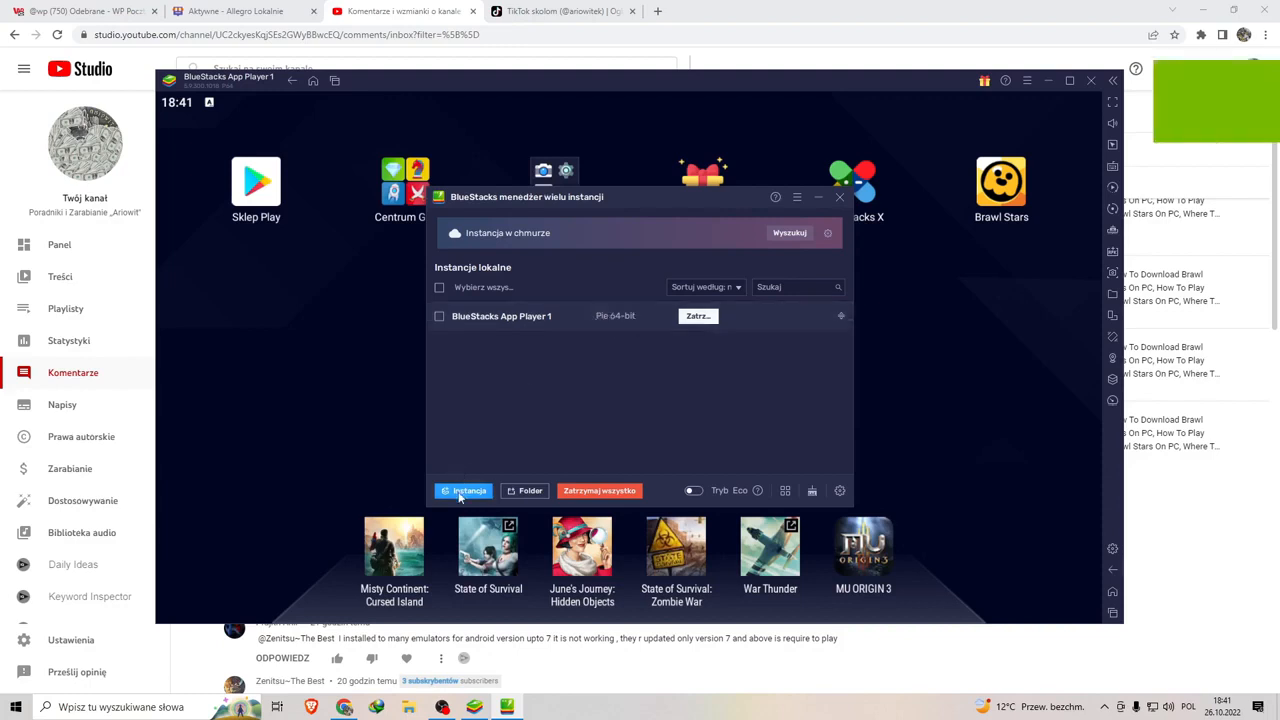
# - Create a fresh Pie 64-bit instance with Wysokie (4 GB) memory as App Player 2
pyautogui.click(463, 490)
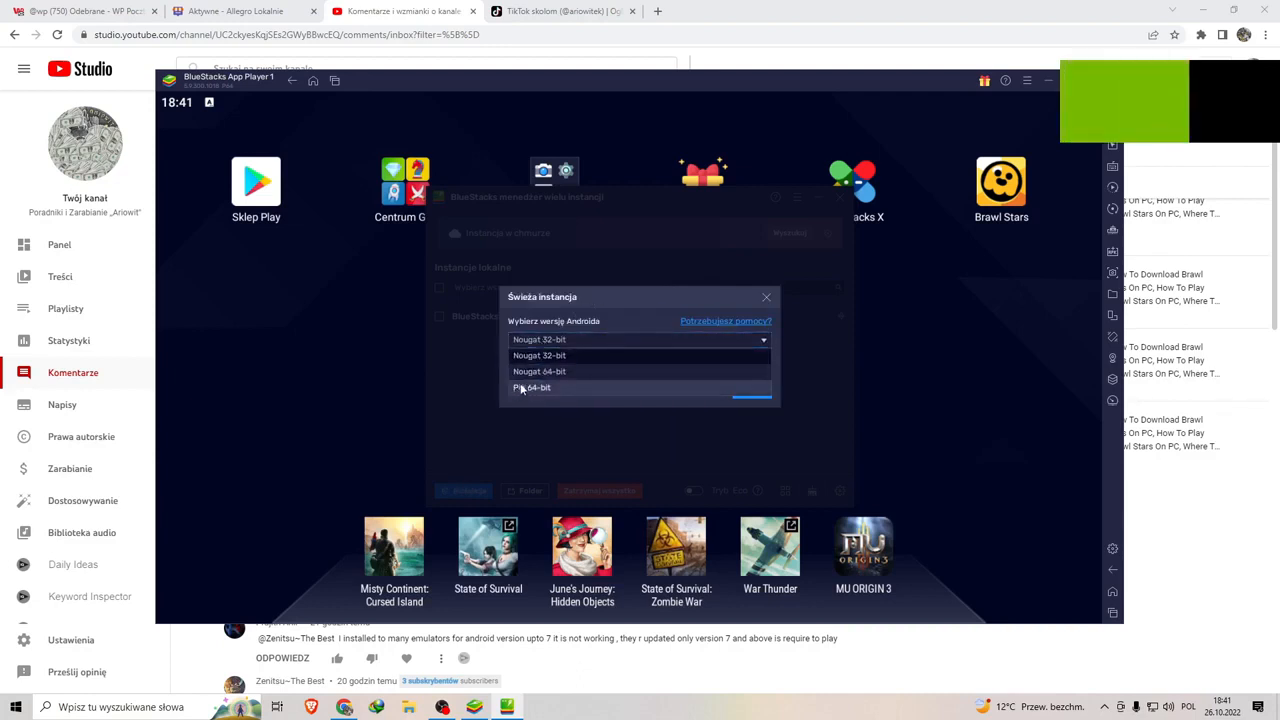
pyautogui.click(532, 387)
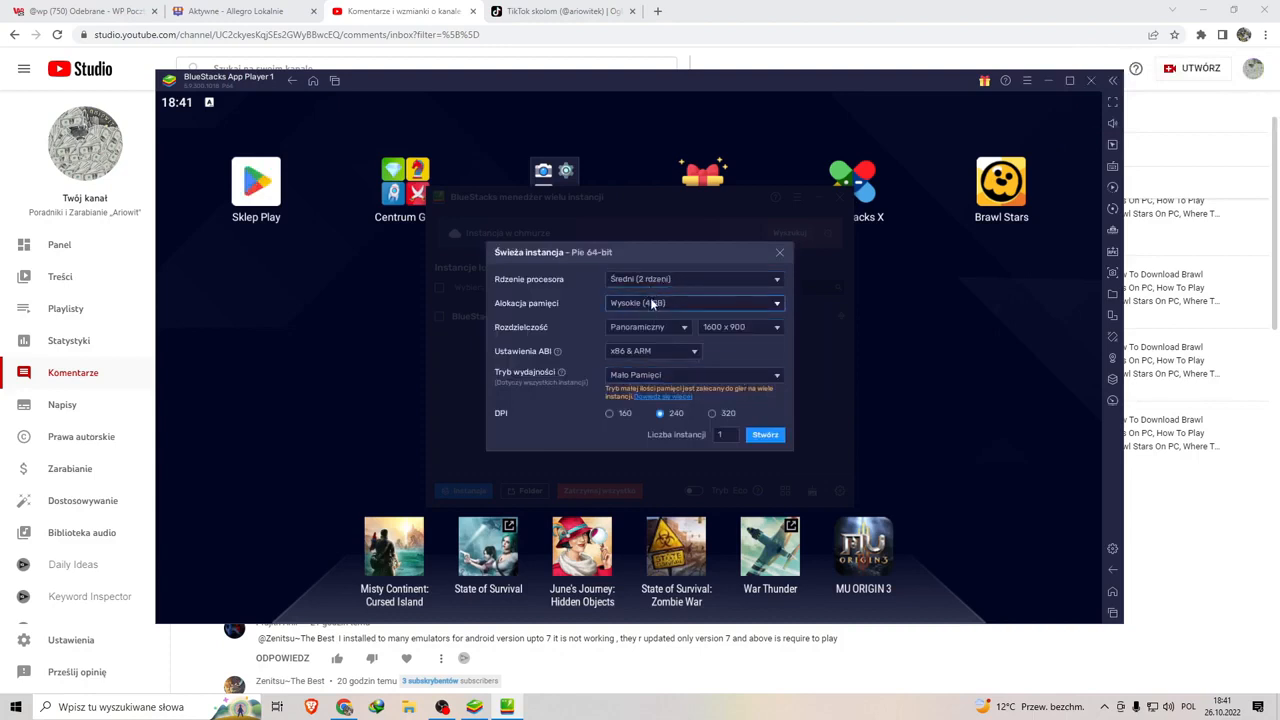
pyautogui.click(693, 303)
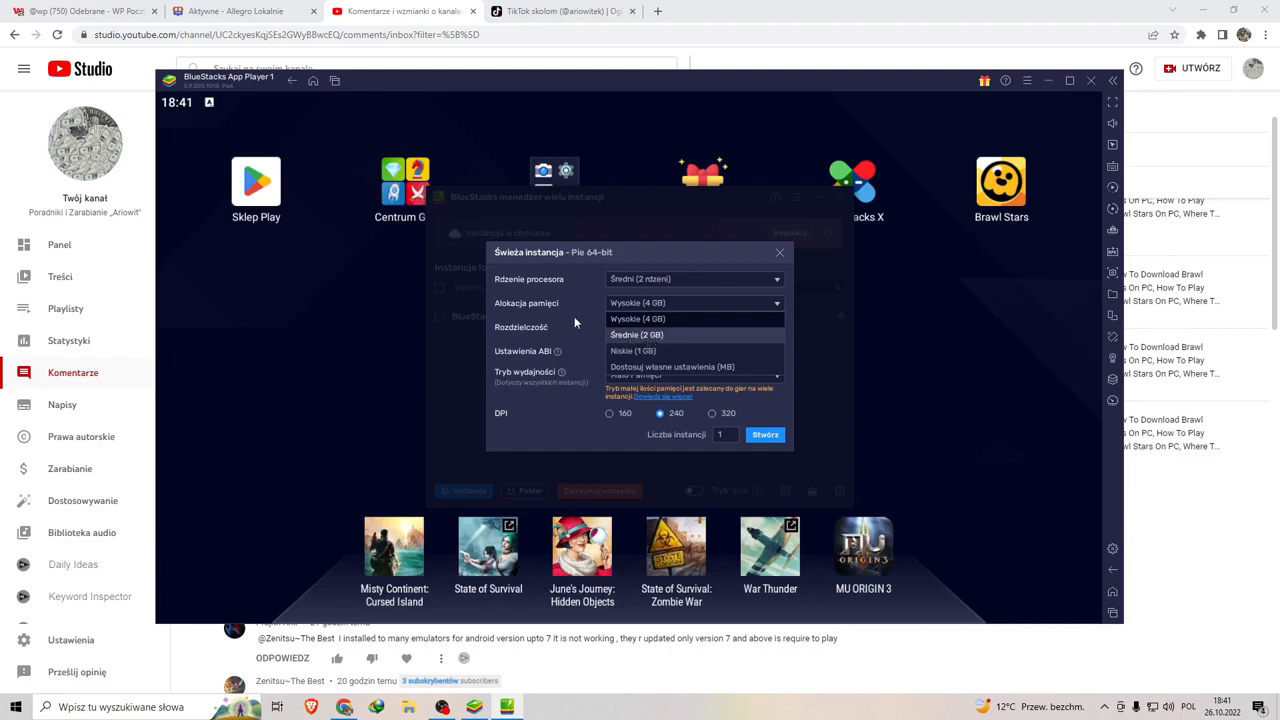
pyautogui.click(637, 318)
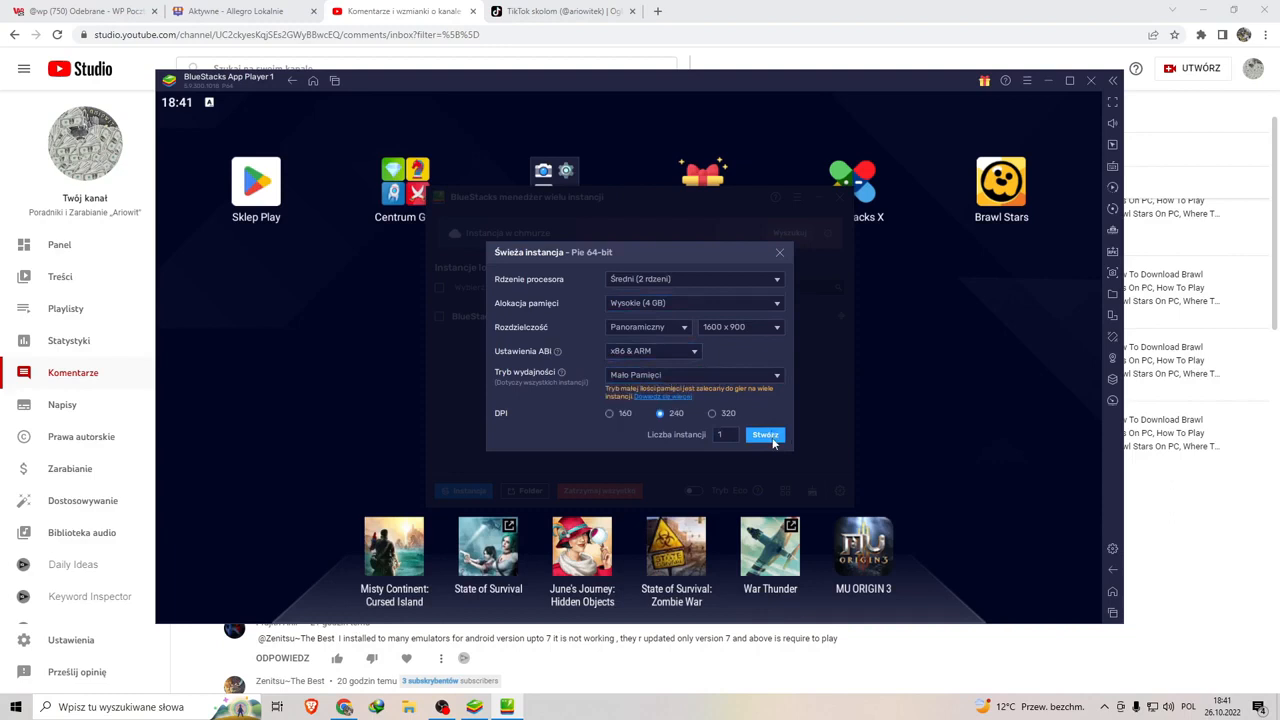
pyautogui.click(765, 434)
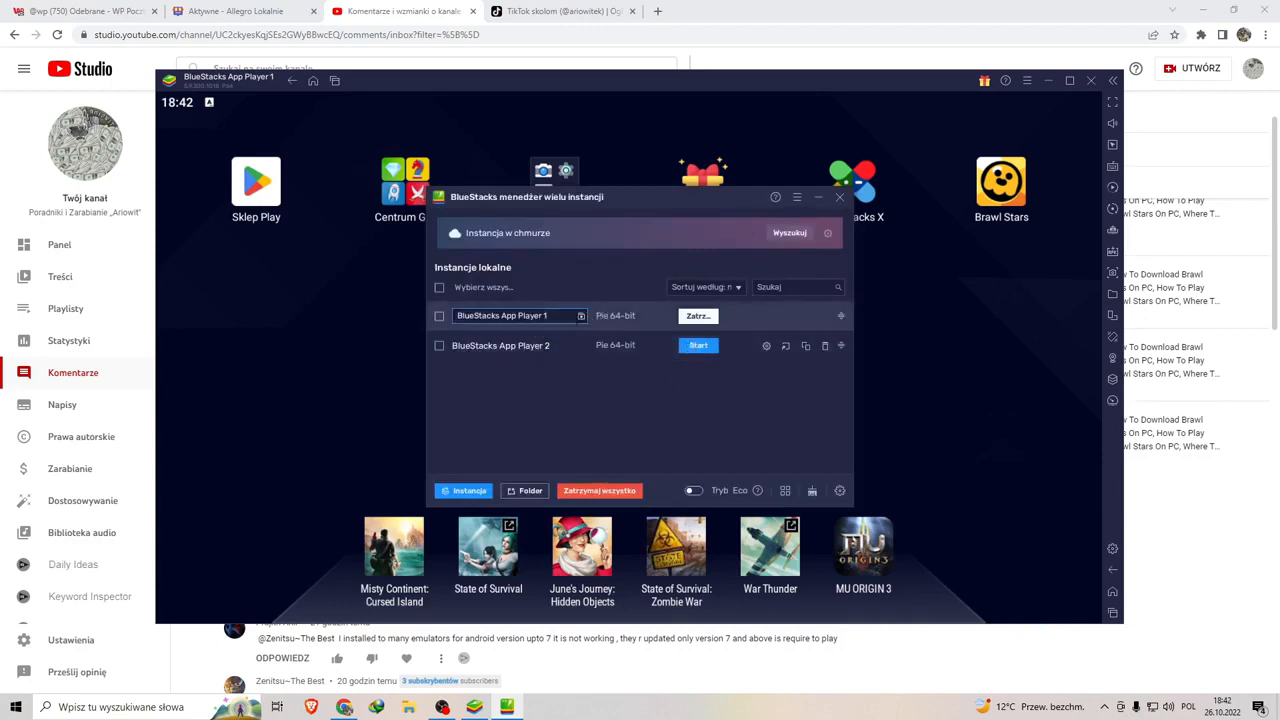
# - Dismiss the new-instance chooser and delete BlueStacks App Player 2
pyautogui.click(463, 490)
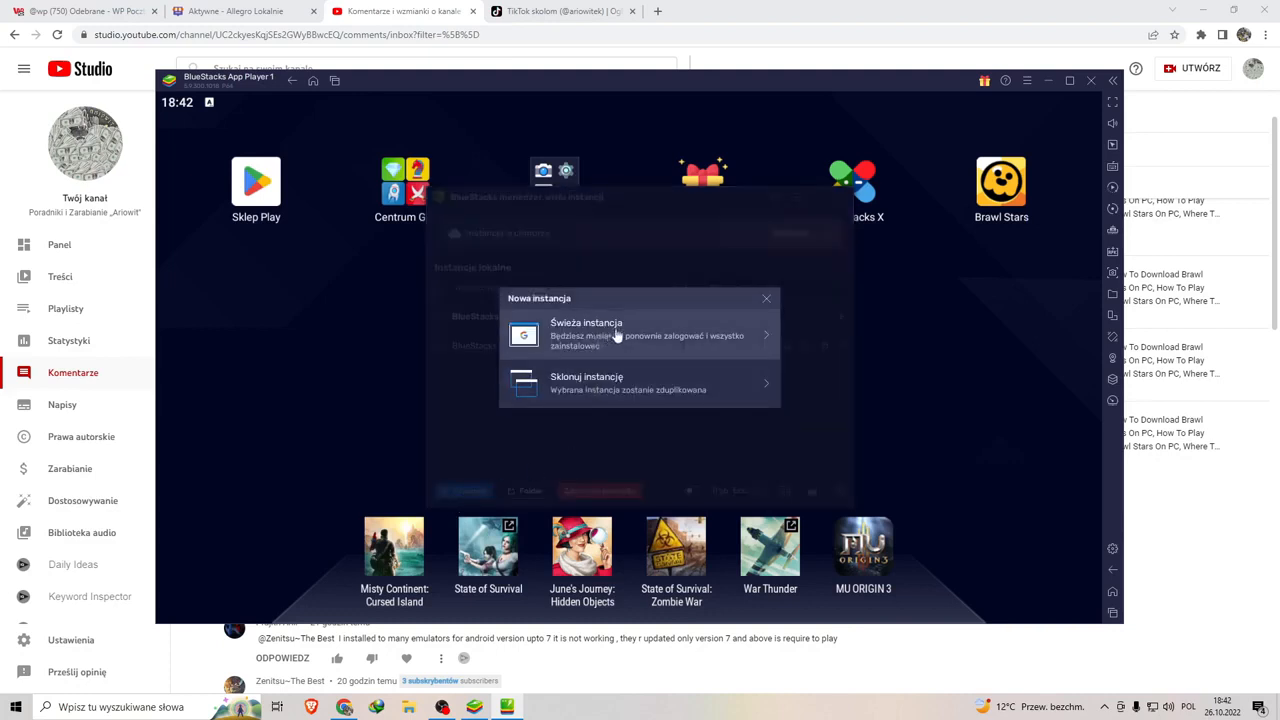
pyautogui.click(640, 335)
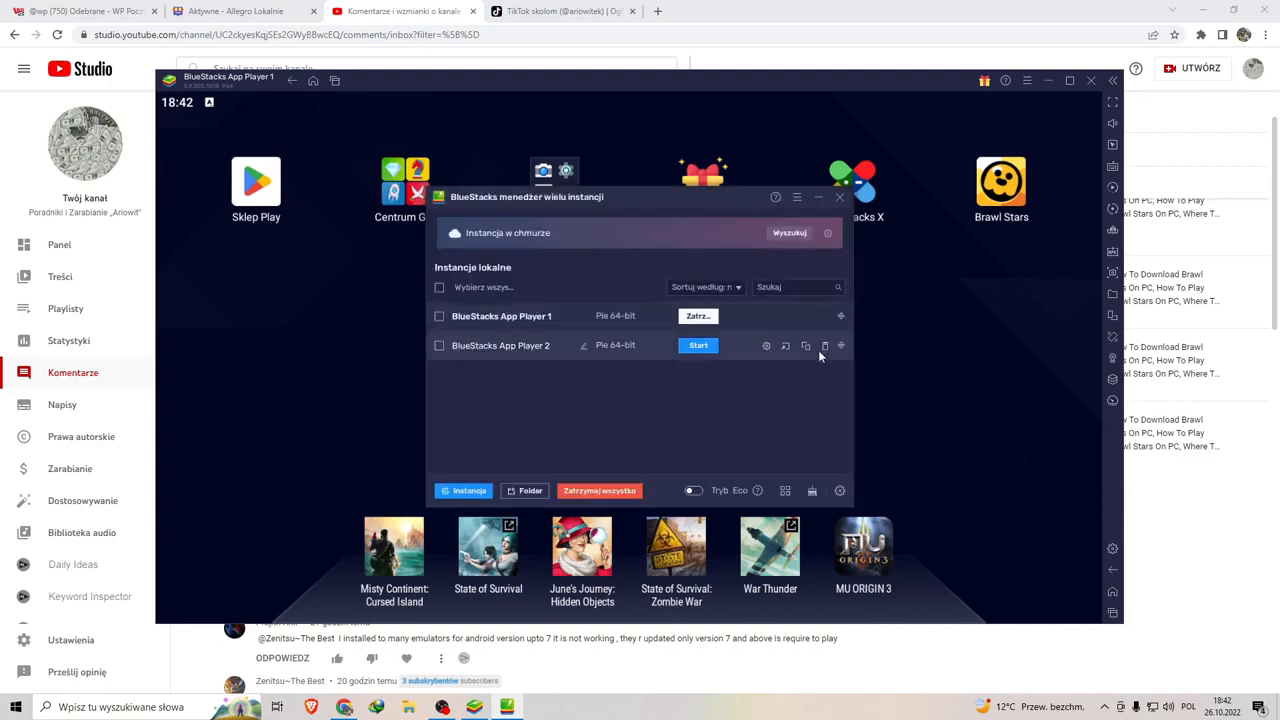
pyautogui.moveTo(825, 345)
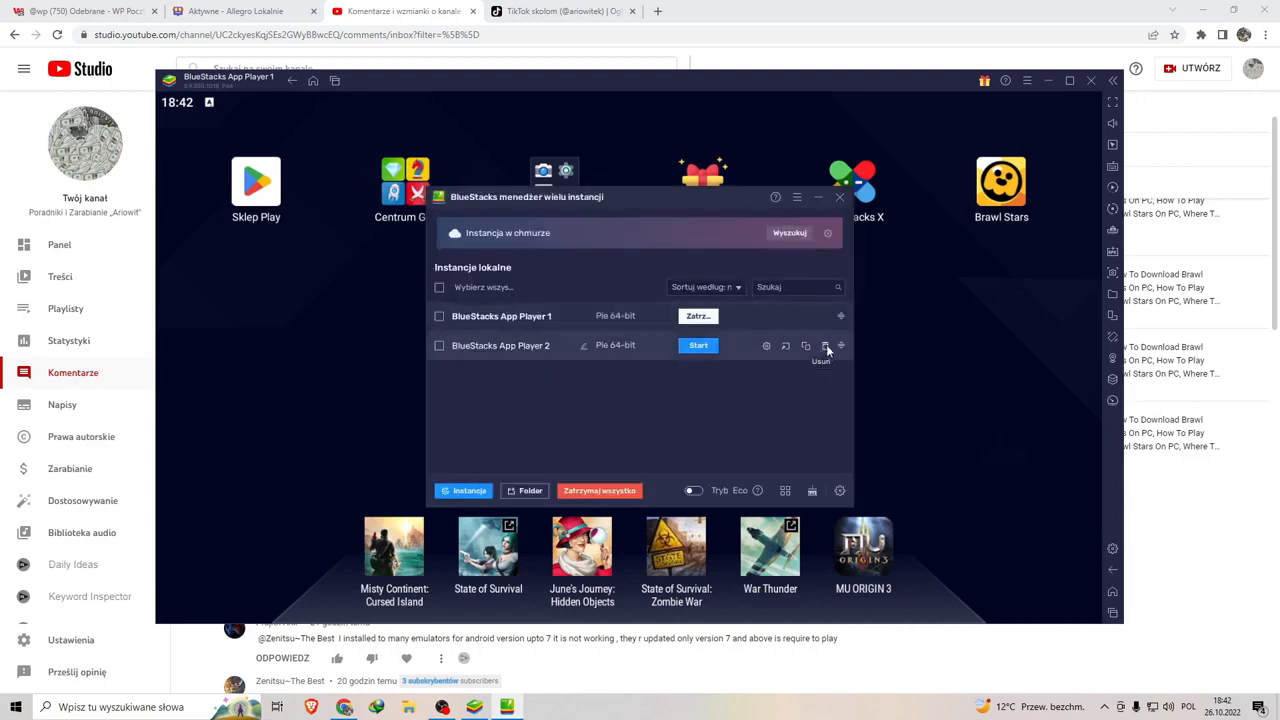
pyautogui.click(826, 345)
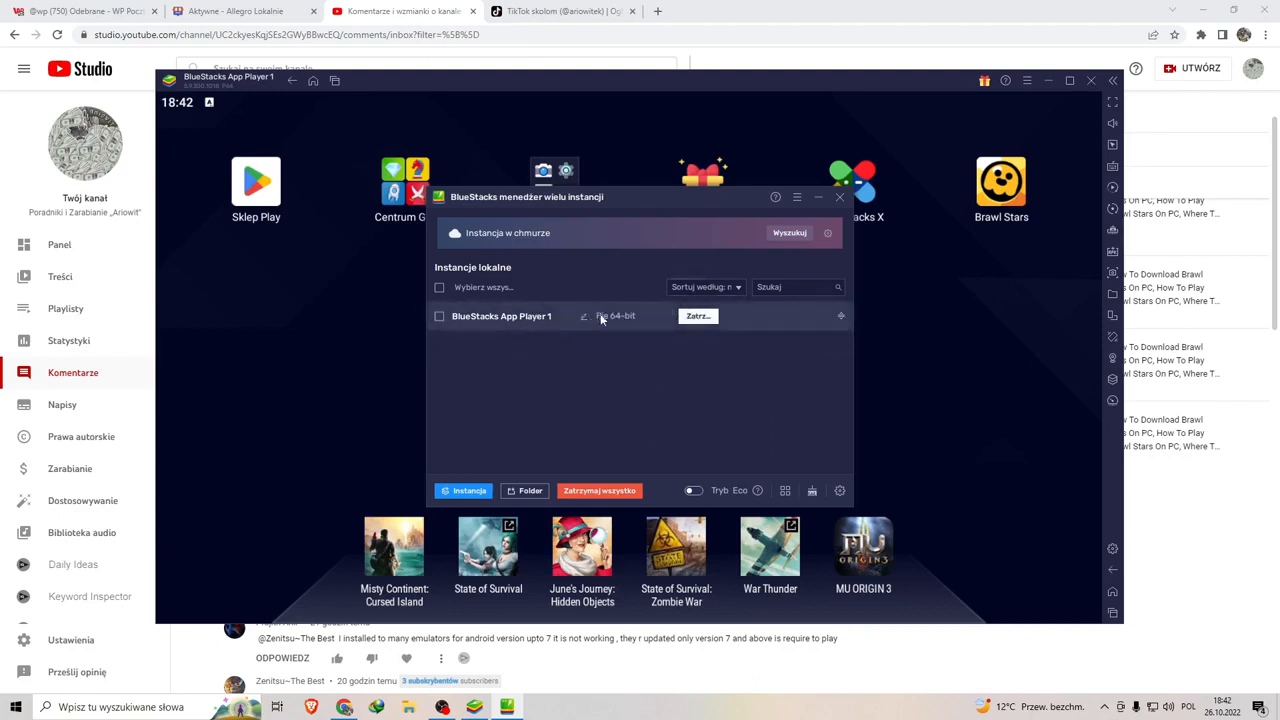
pyautogui.moveTo(615, 320)
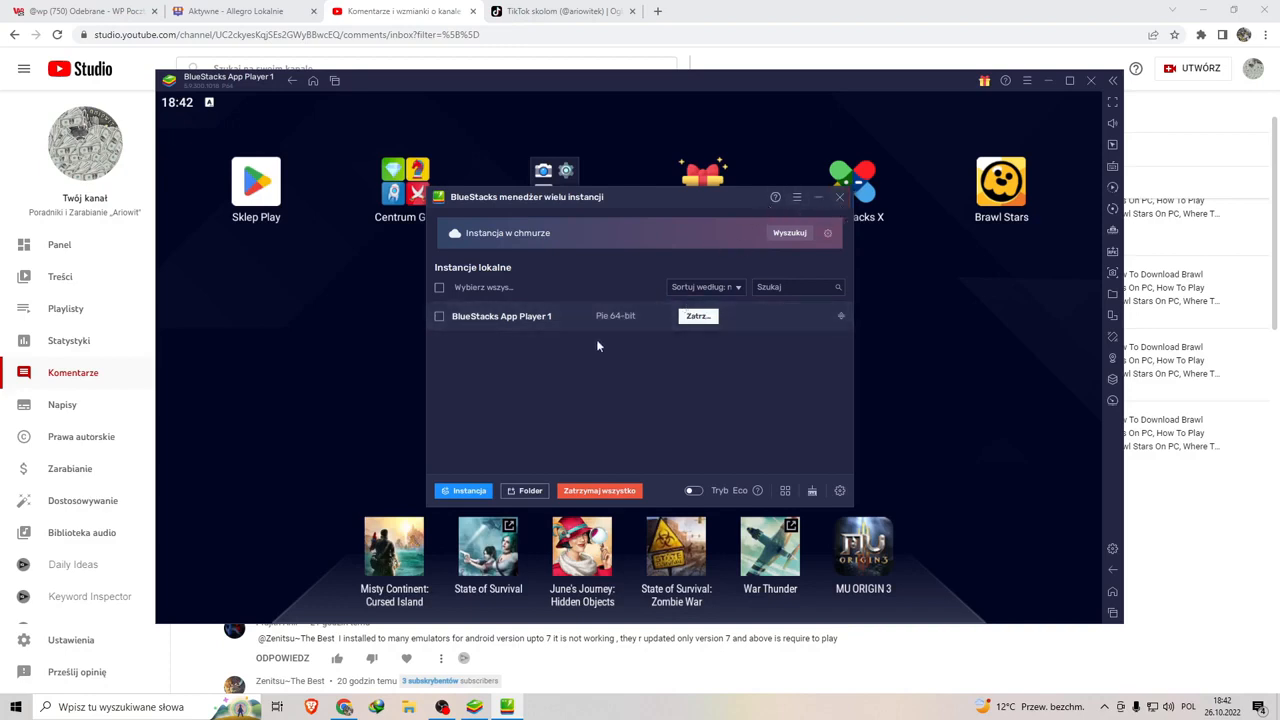
pyautogui.moveTo(580, 350)
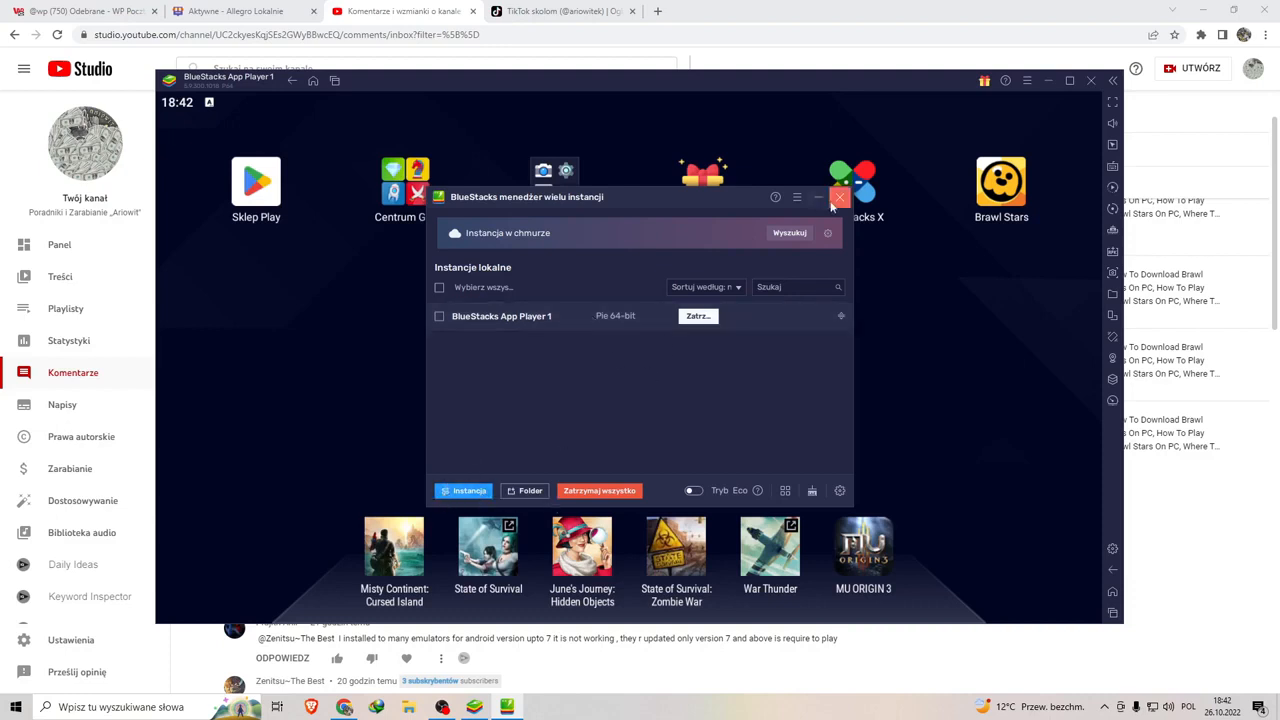
# - Close the Instance Manager and dismiss the advert to reach Brawl Stars
pyautogui.click(838, 196)
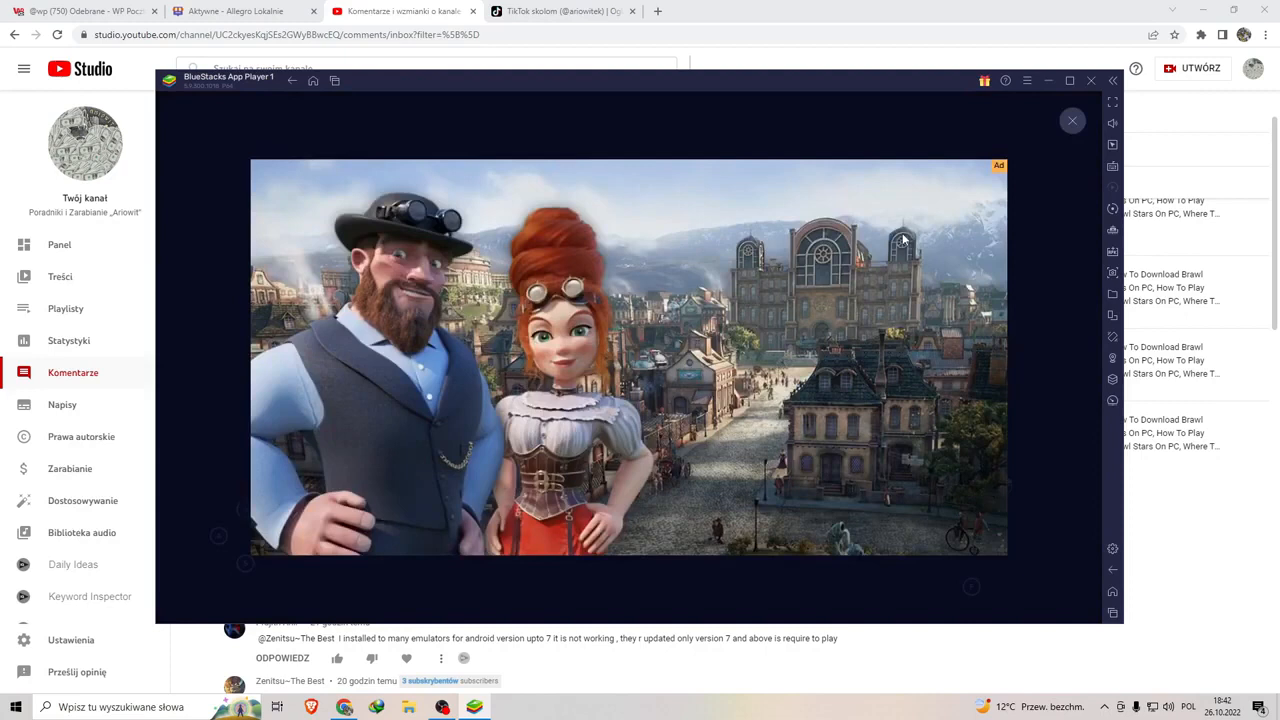
pyautogui.click(1072, 120)
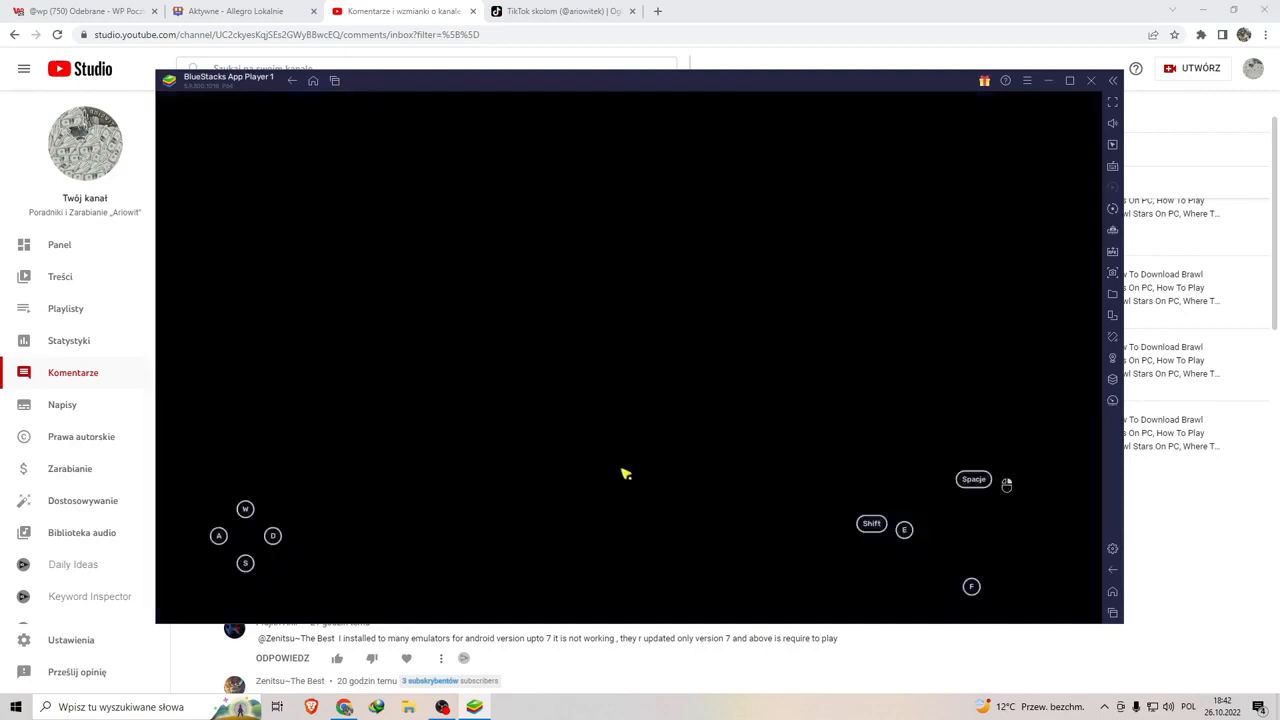